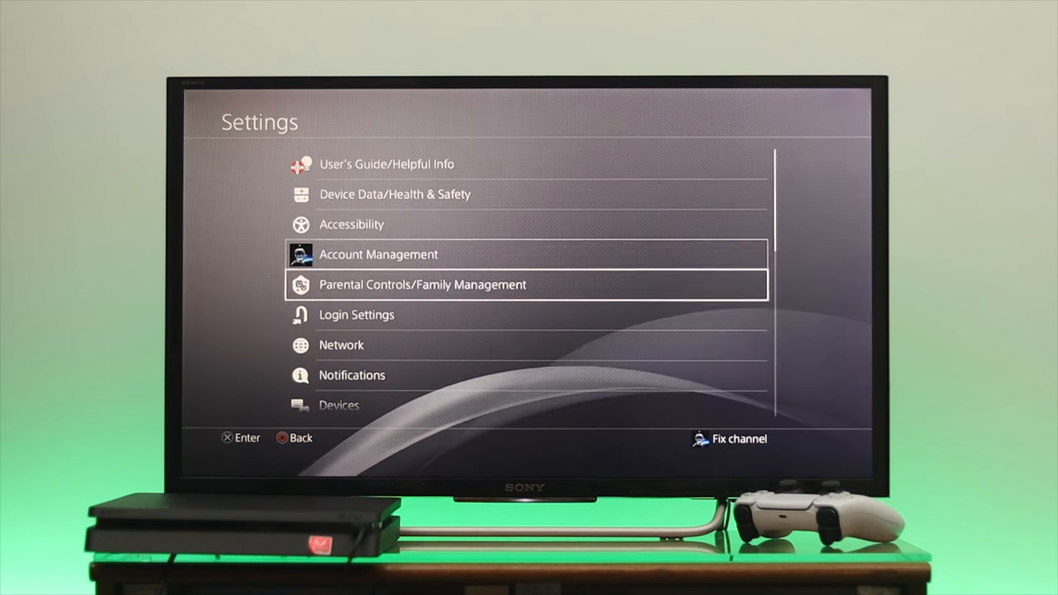
Step: Scroll down to Devices and highlight the Controllers option
{"action": "scroll", "scroll_direction": "down", "scroll_amount": 3}
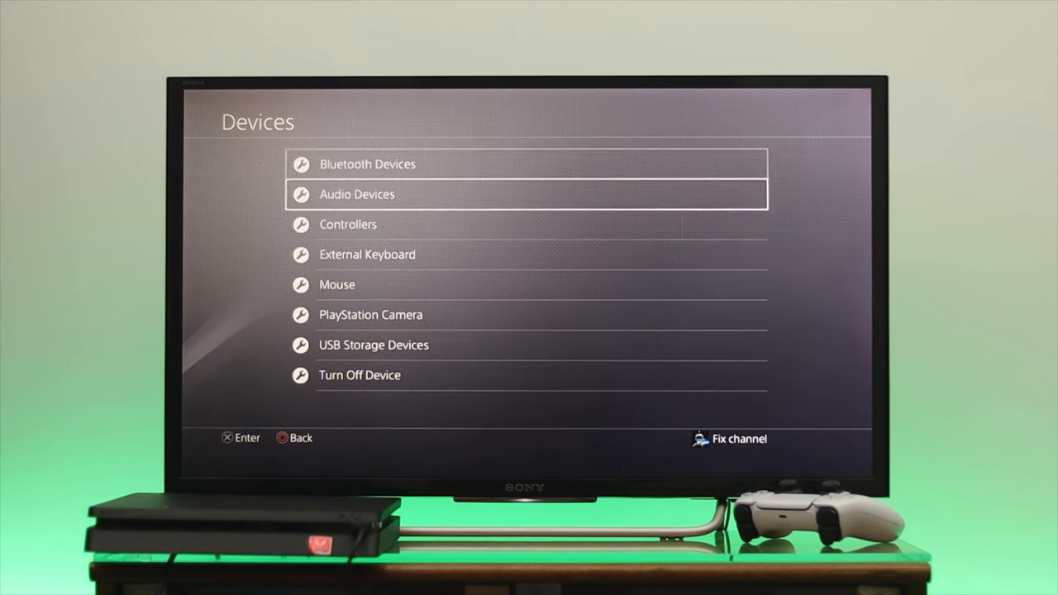
{"action": "key", "text": "Down"}
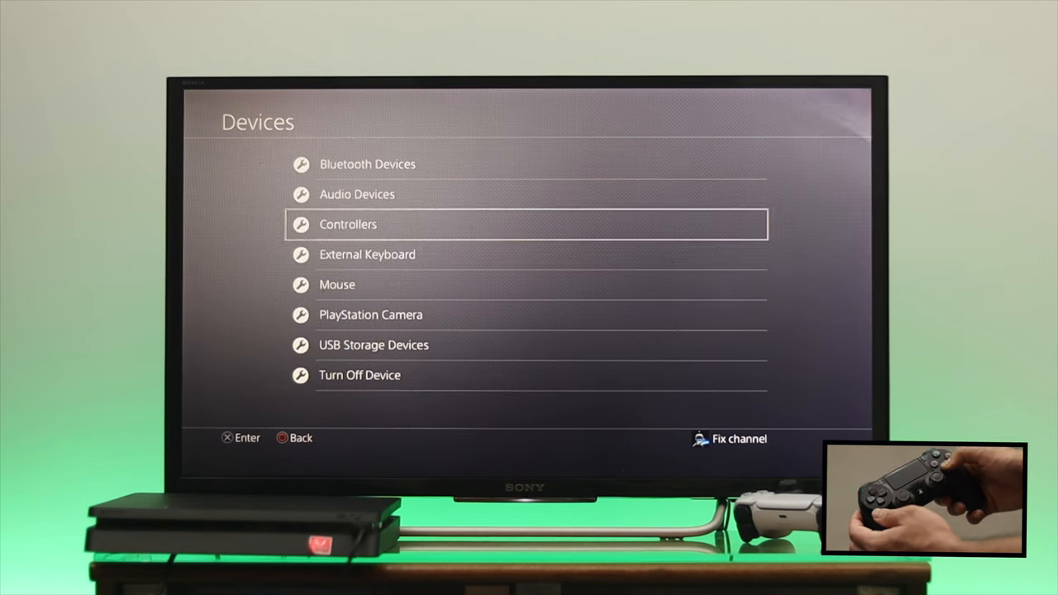
Step: In Controllers, choose Bluetooth as the communication method, bringing up the turn-off warning
{"action": "left_click", "coordinate": [525, 224]}
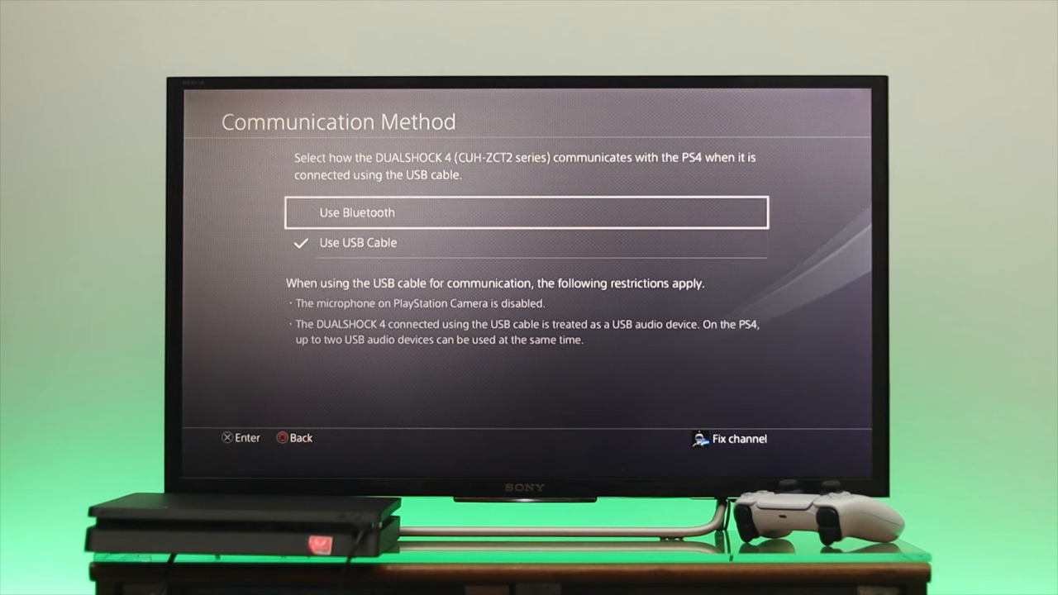
{"action": "left_click", "coordinate": [527, 212]}
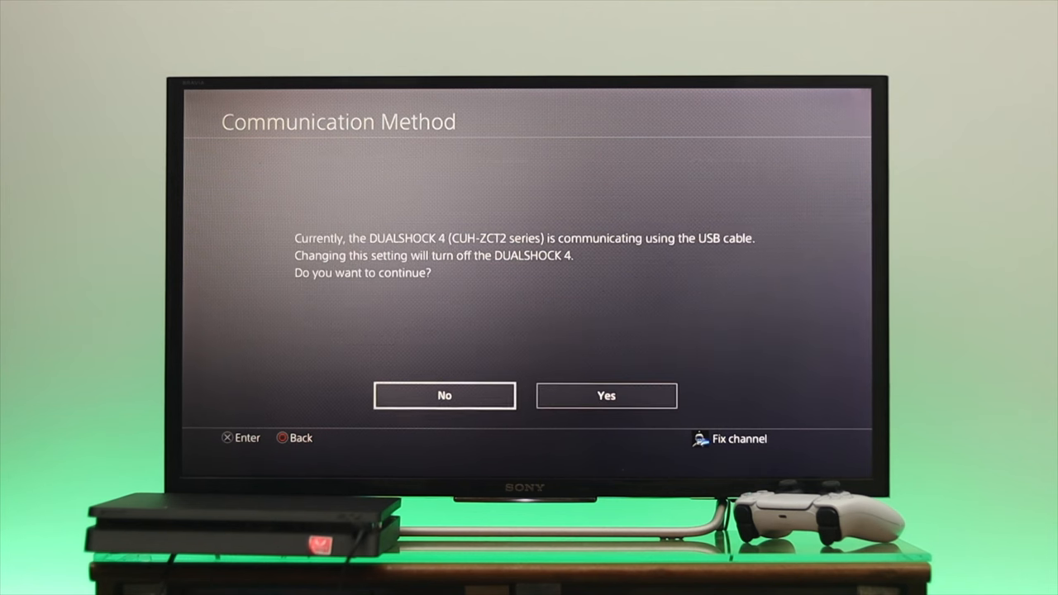